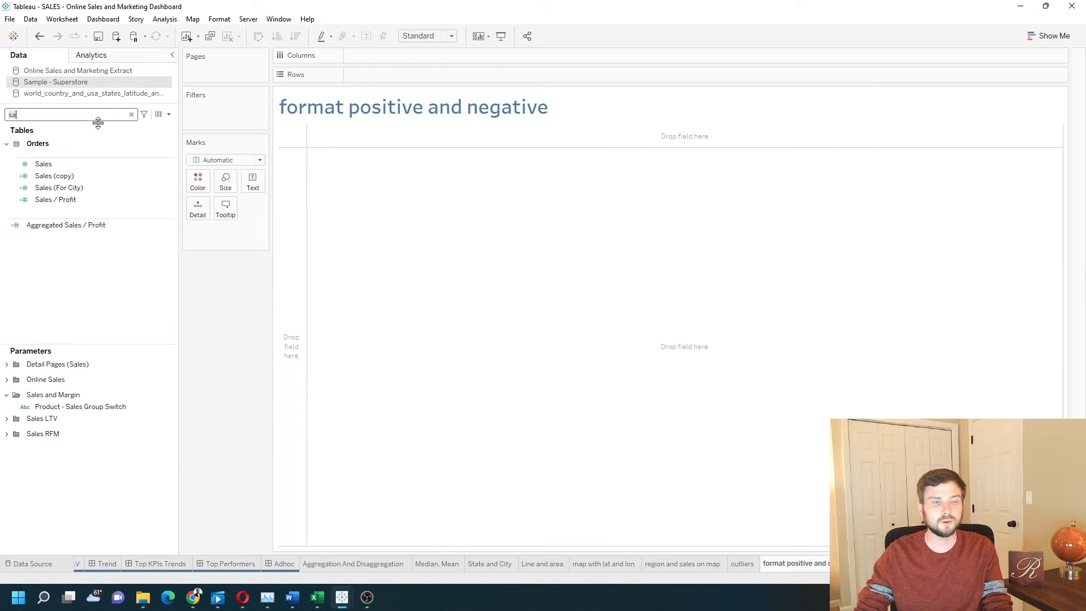
# - Build a text table of SUM(Profit) by Region and State
pyautogui.moveTo(55, 179); pyautogui.dragTo(374, 76)
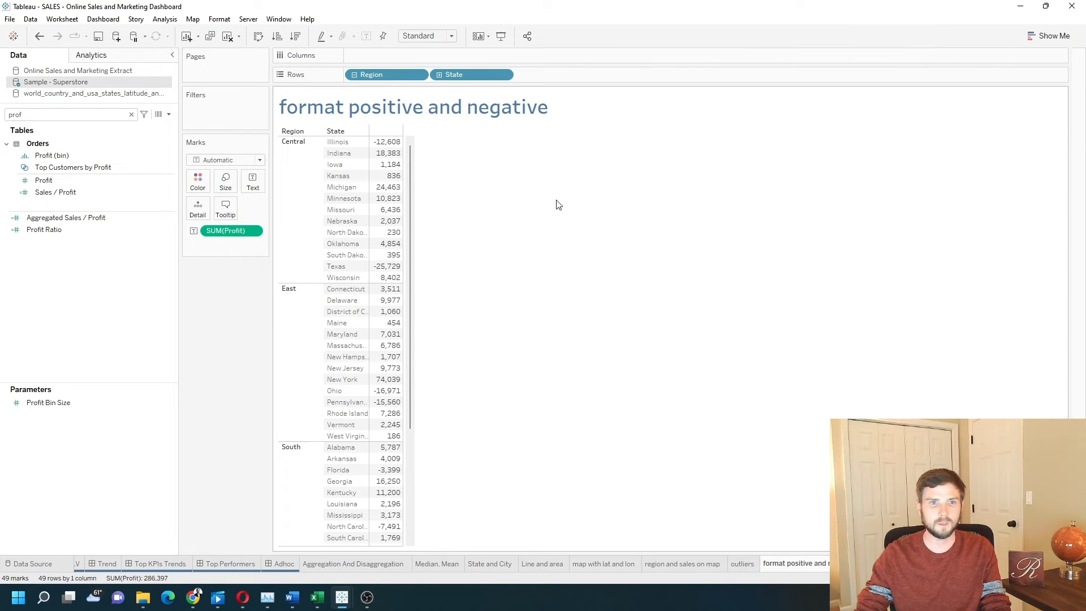
pyautogui.moveTo(386, 142)
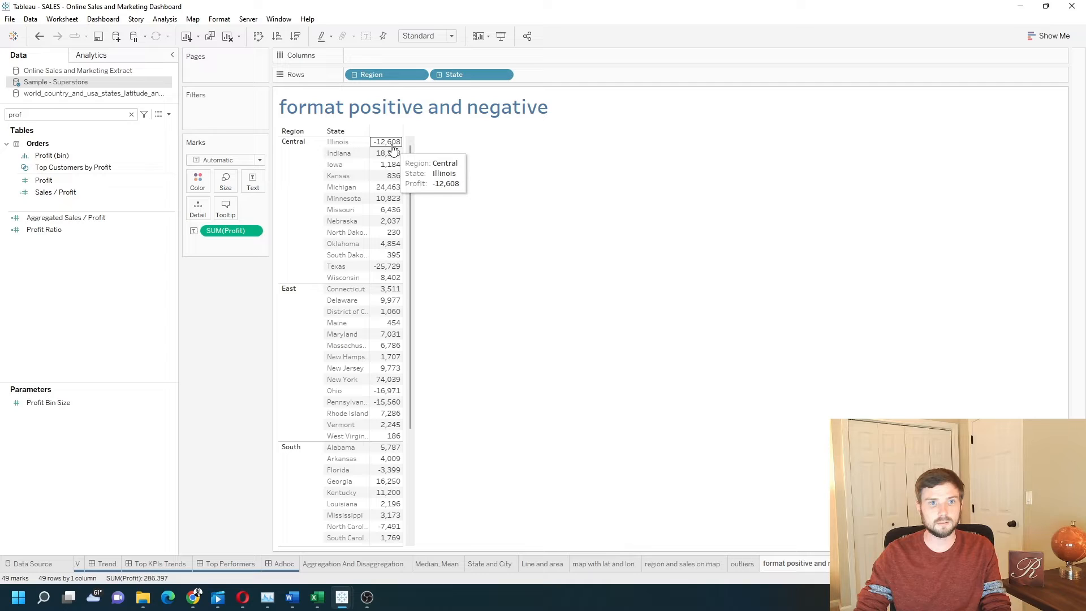
pyautogui.moveTo(392, 152)
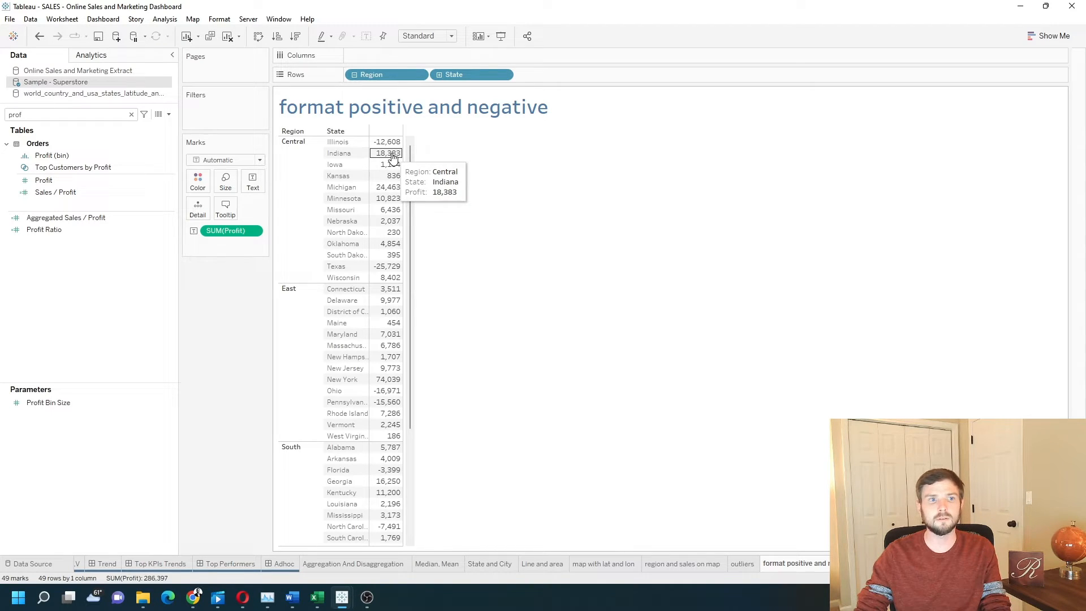
# - Create a calculated field: IF SUM([Profit]) > 0 THEN "Green" ELSEIF SUM([Profit]) < 0 THEN…
pyautogui.click(170, 114)
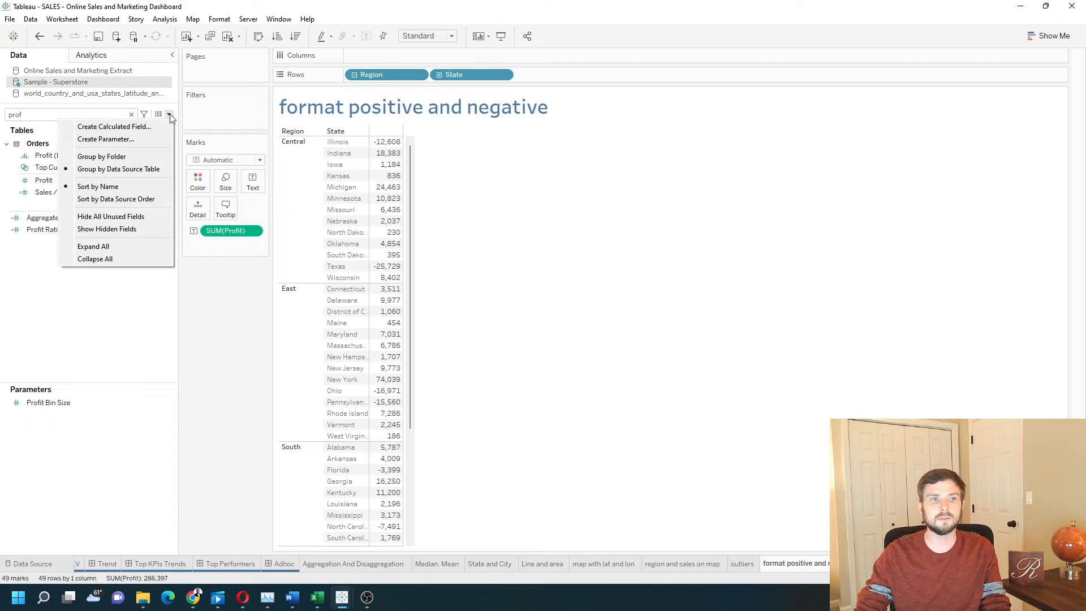
pyautogui.click(113, 127)
pyautogui.write('if')
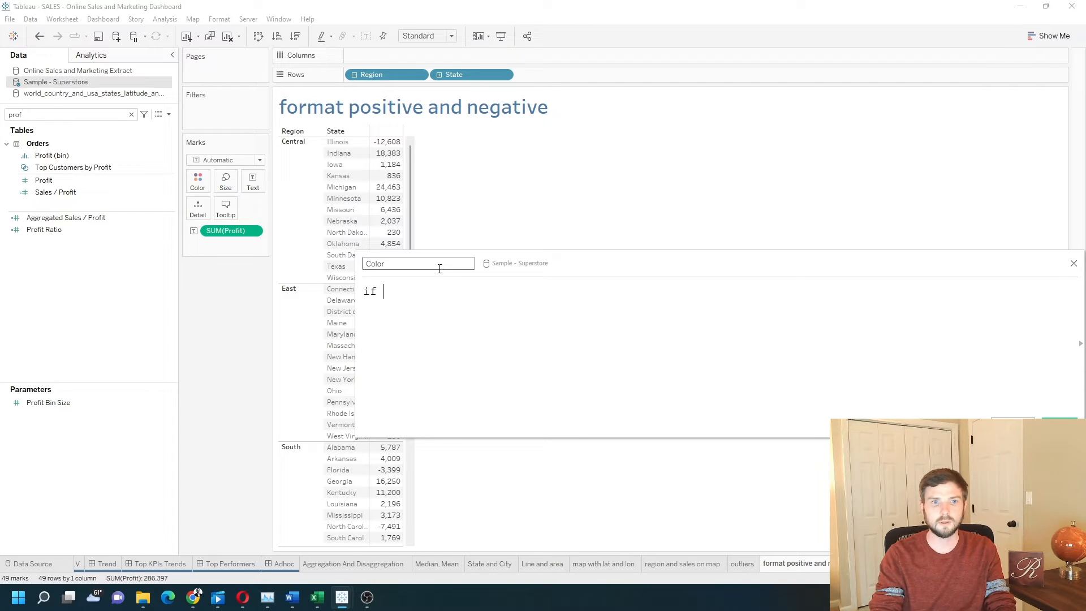
pyautogui.write('SUM([Profit])')
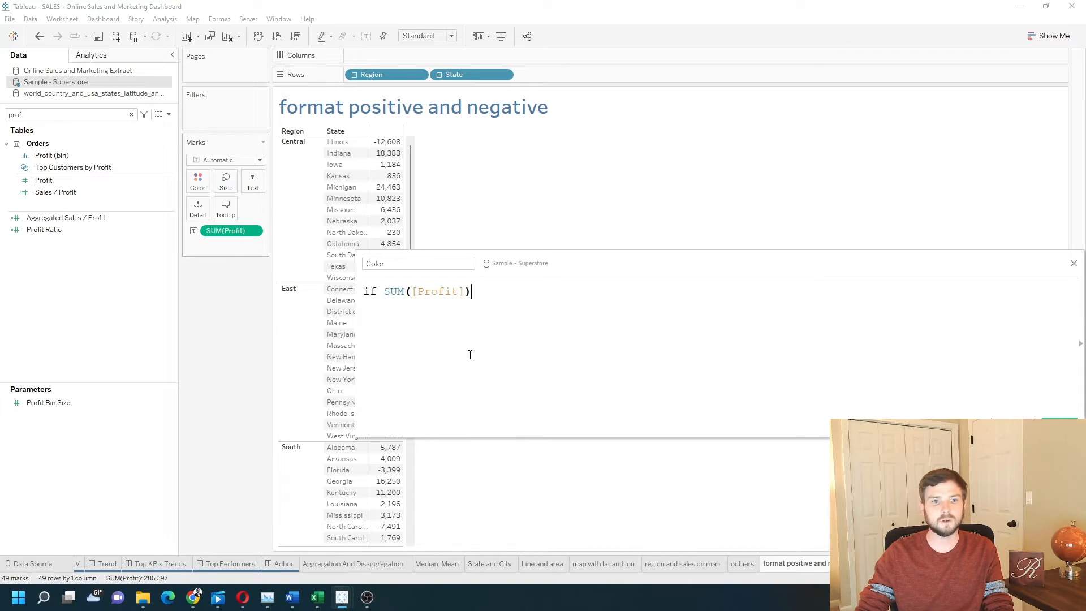
pyautogui.write('> 0')
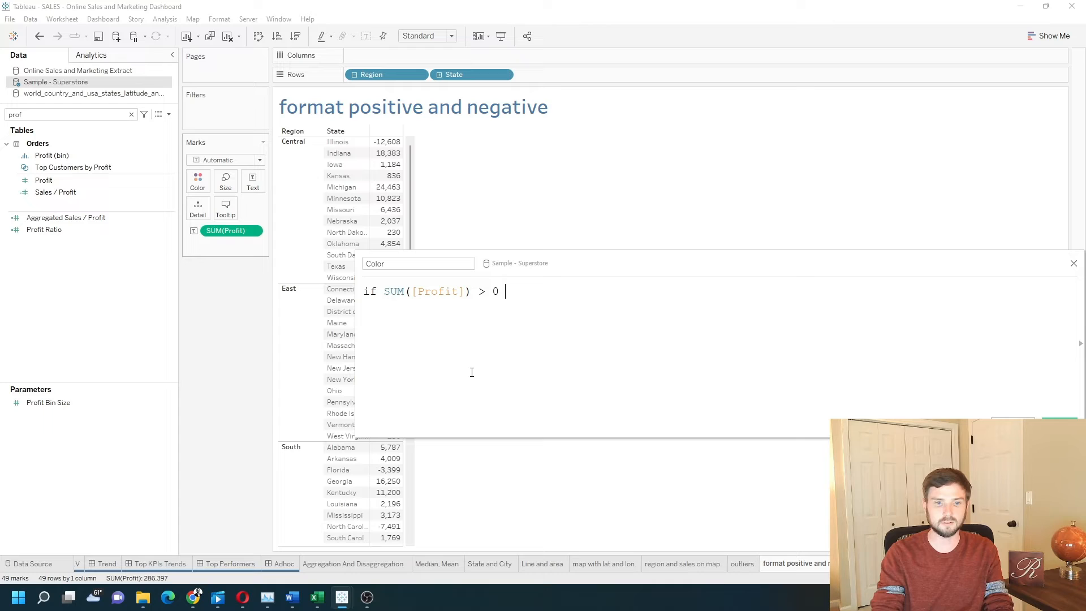
pyautogui.write('then "Green')
pyautogui.write('elseif')
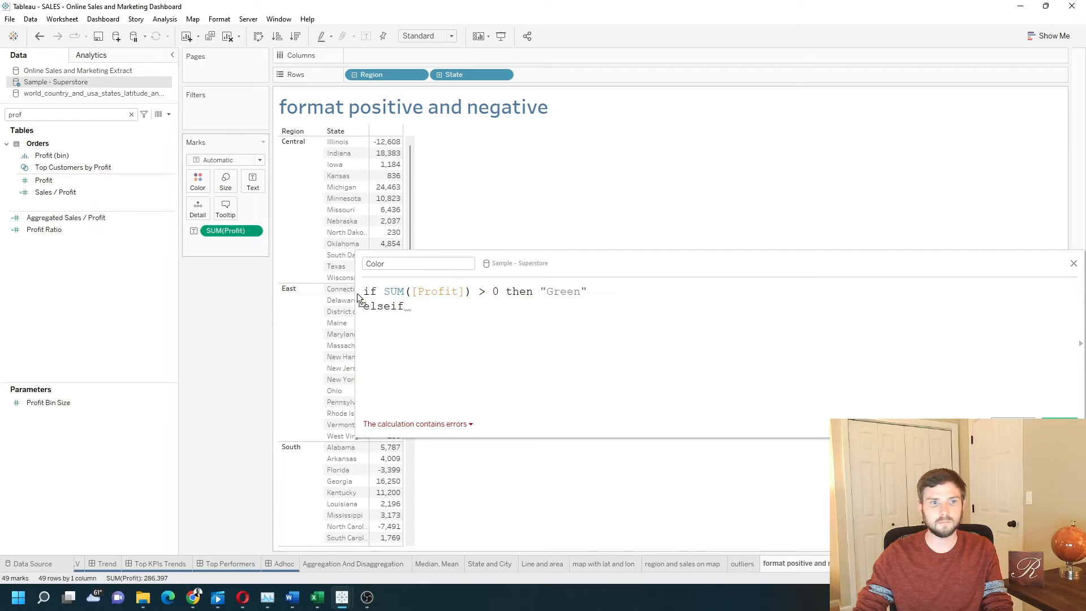
pyautogui.write('SUM([Profit]) <')
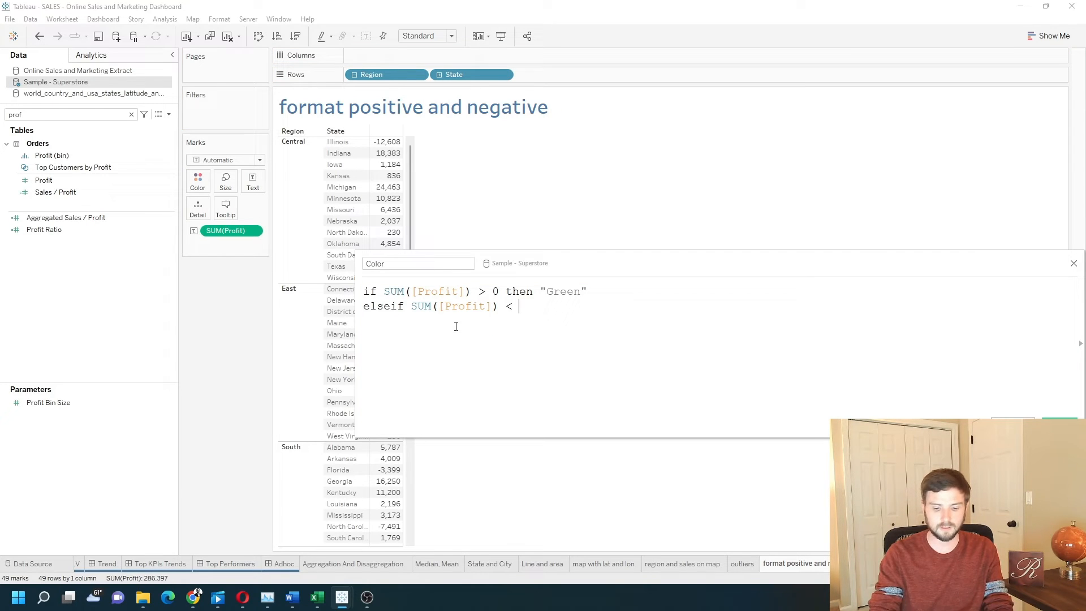
pyautogui.write('0 then')
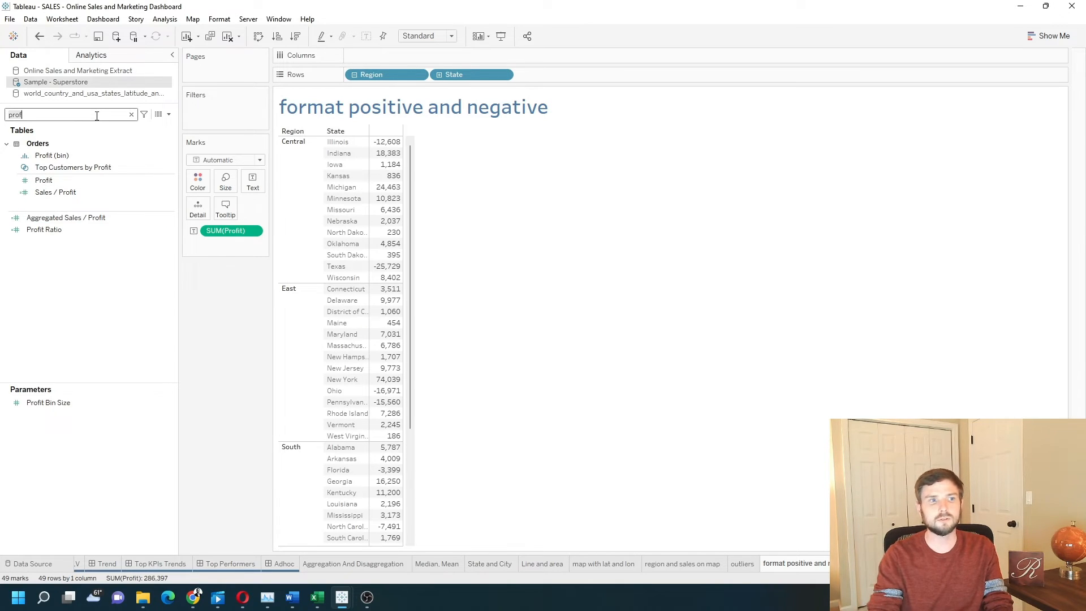
# - Put the colour calculation on Color and assign green to positive, red to negative profits
pyautogui.write('col')
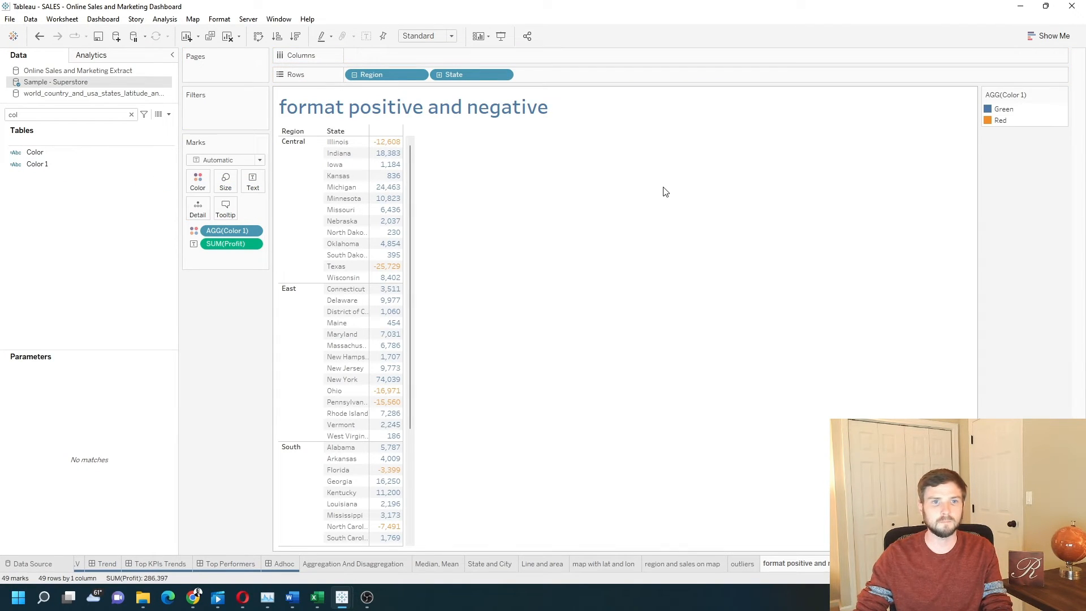
pyautogui.moveTo(997, 116)
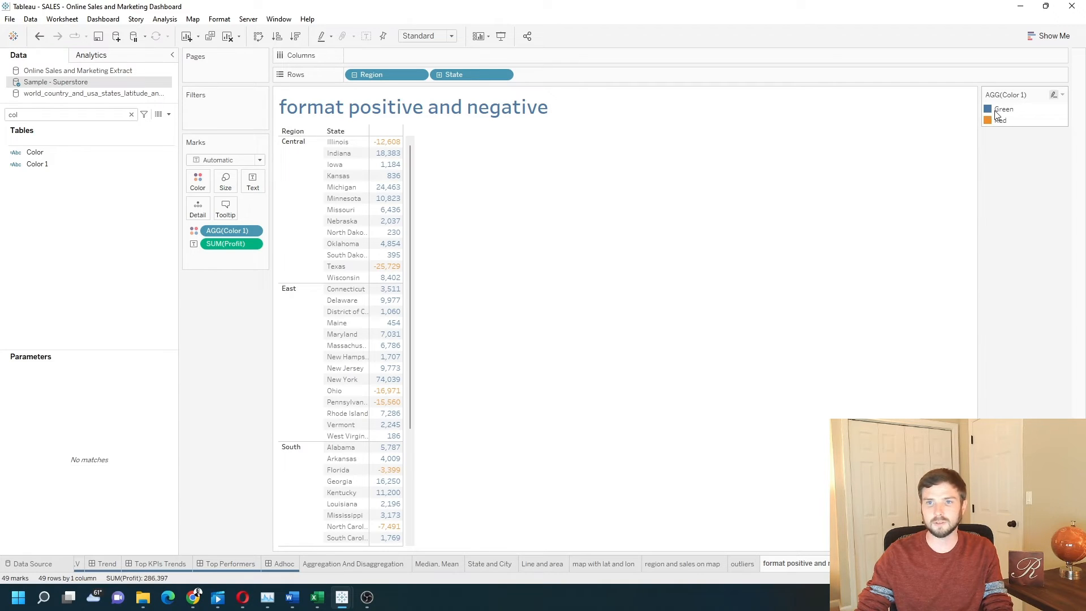
pyautogui.moveTo(992, 116)
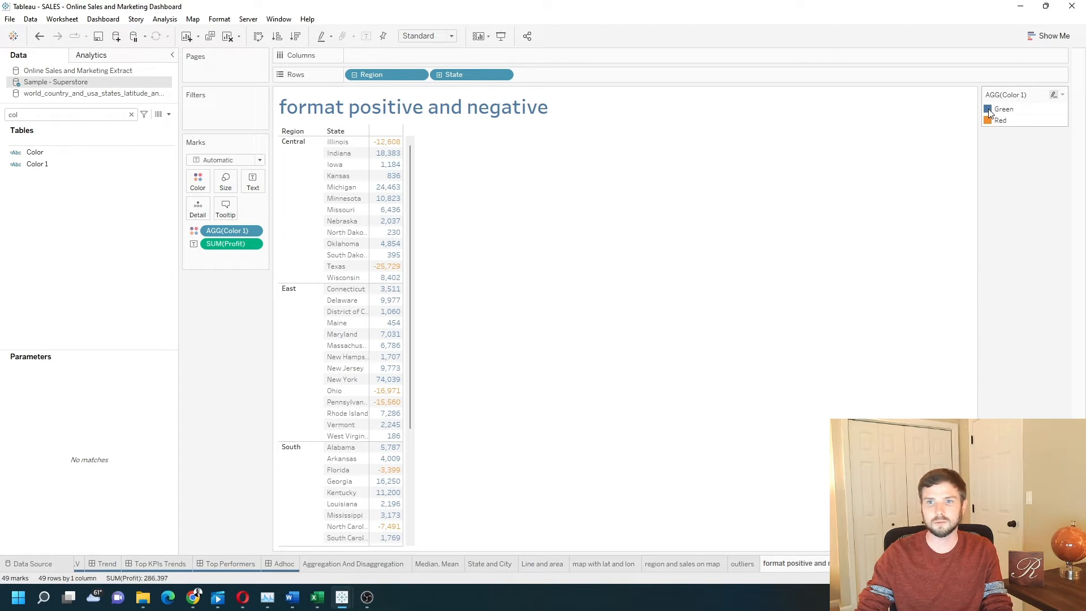
pyautogui.doubleClick(1002, 109)
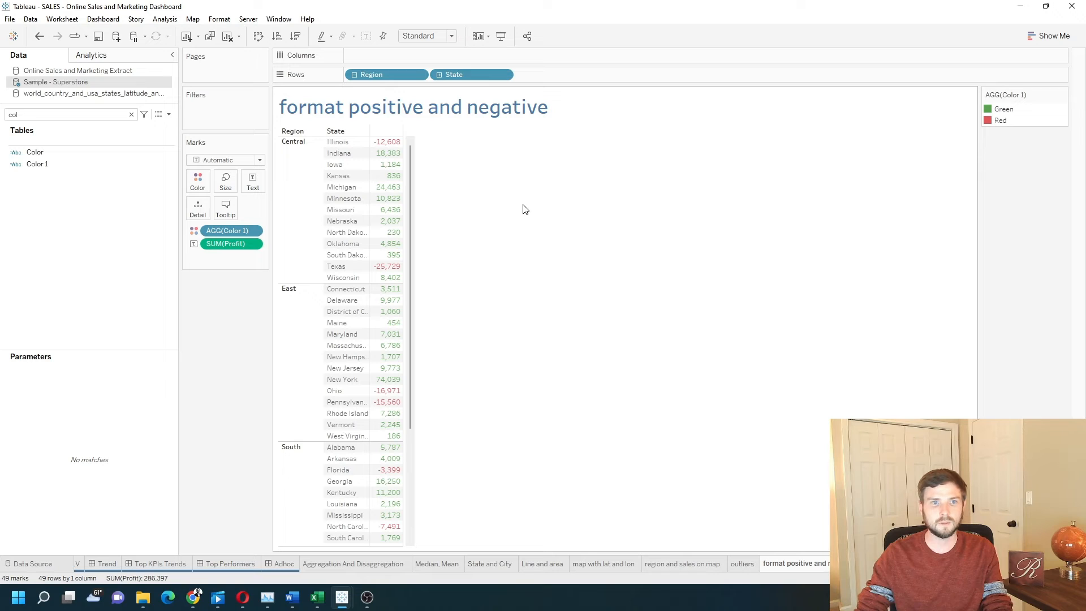
pyautogui.moveTo(387, 152)
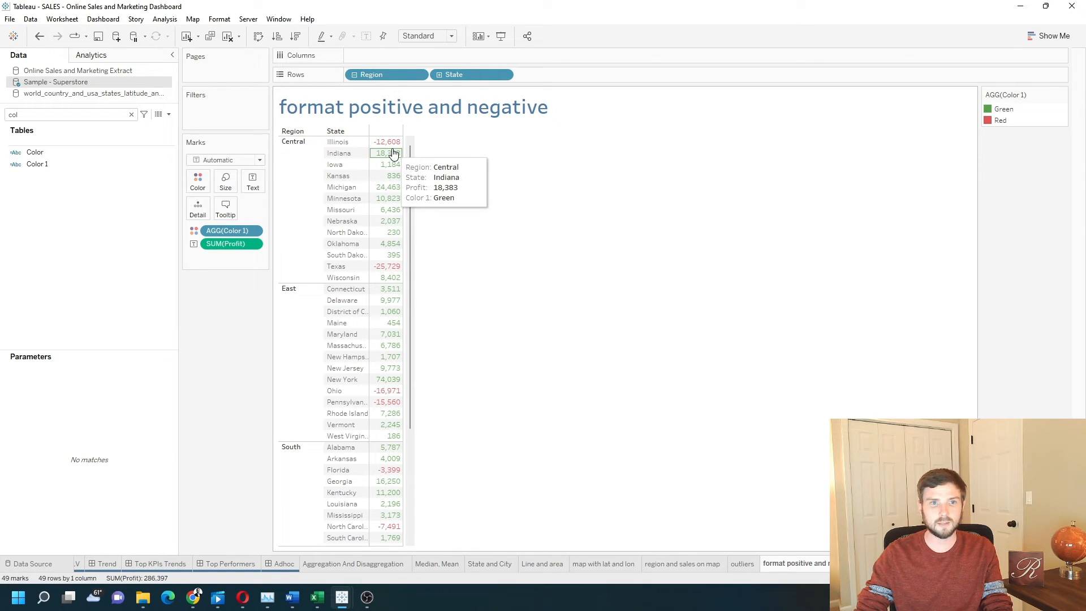
pyautogui.moveTo(386, 141)
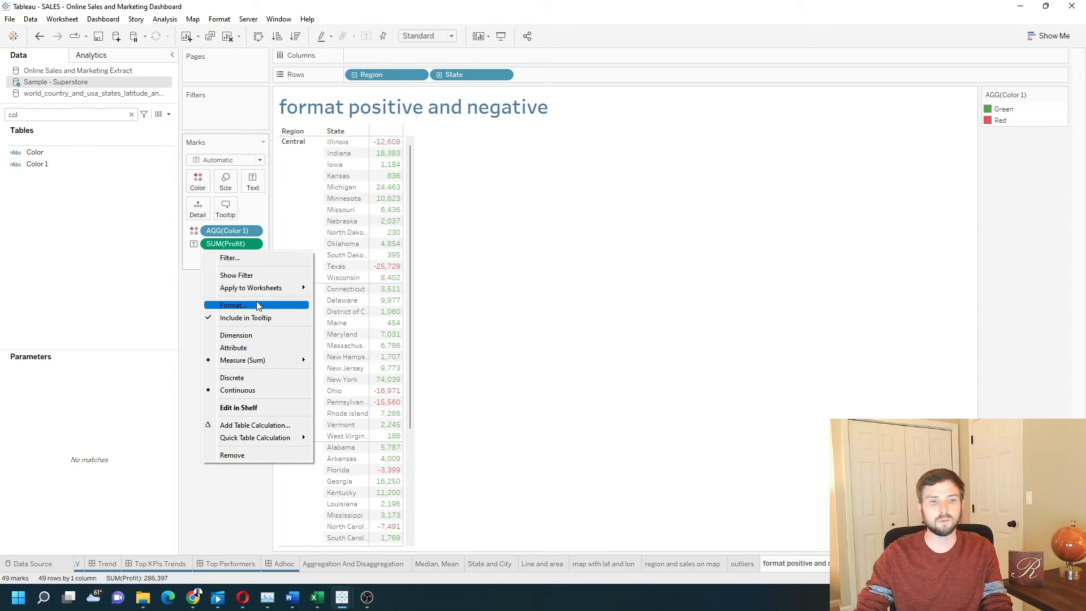
# - Format SUM(Profit) with a custom number pattern prefixing positives with + at two decimals
pyautogui.click(233, 304)
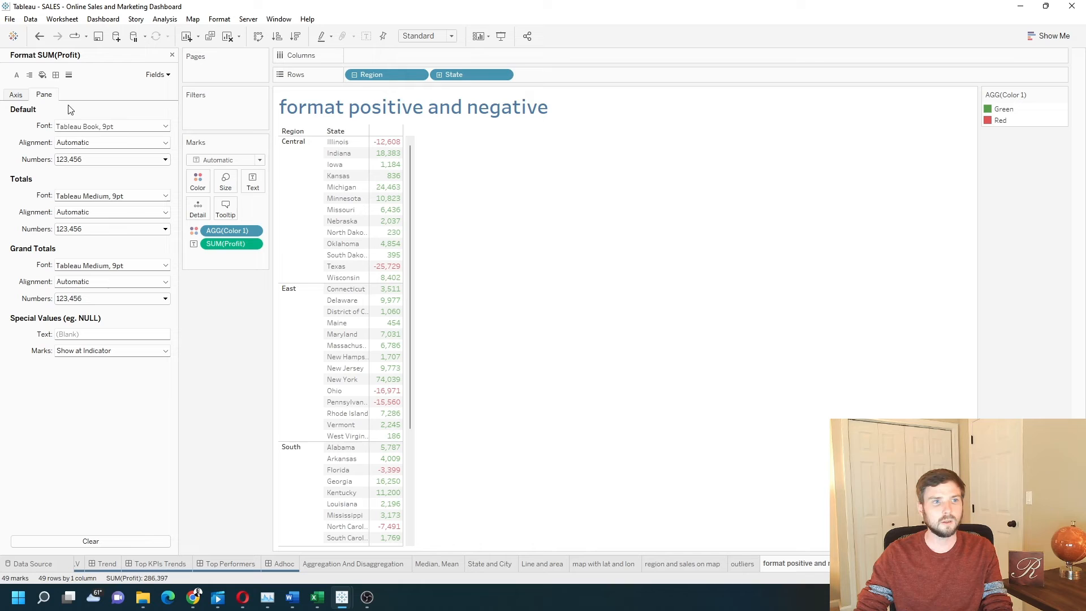
pyautogui.click(166, 160)
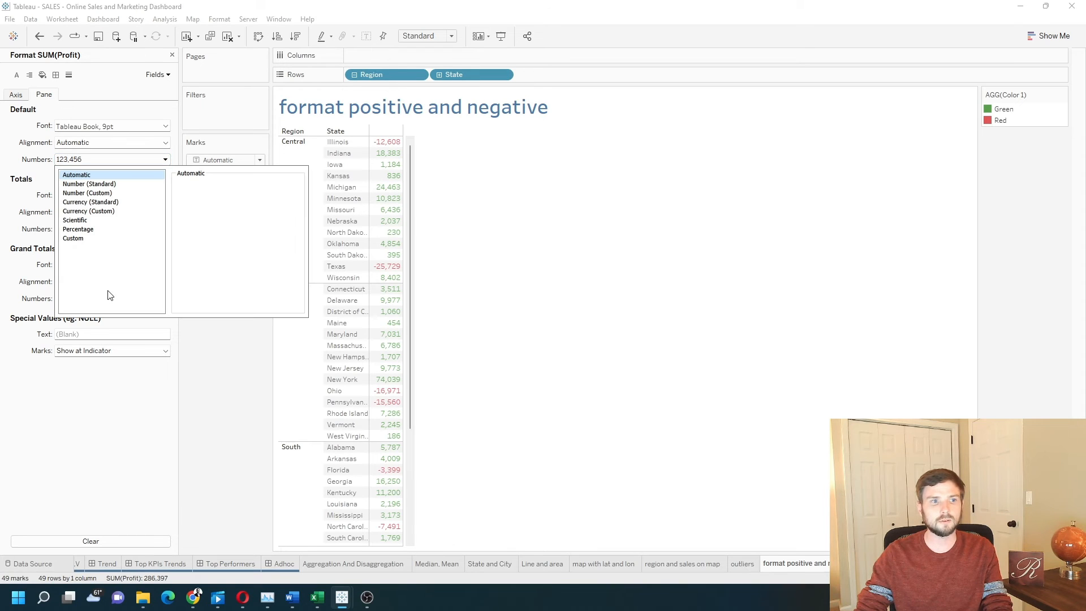
pyautogui.moveTo(386, 142)
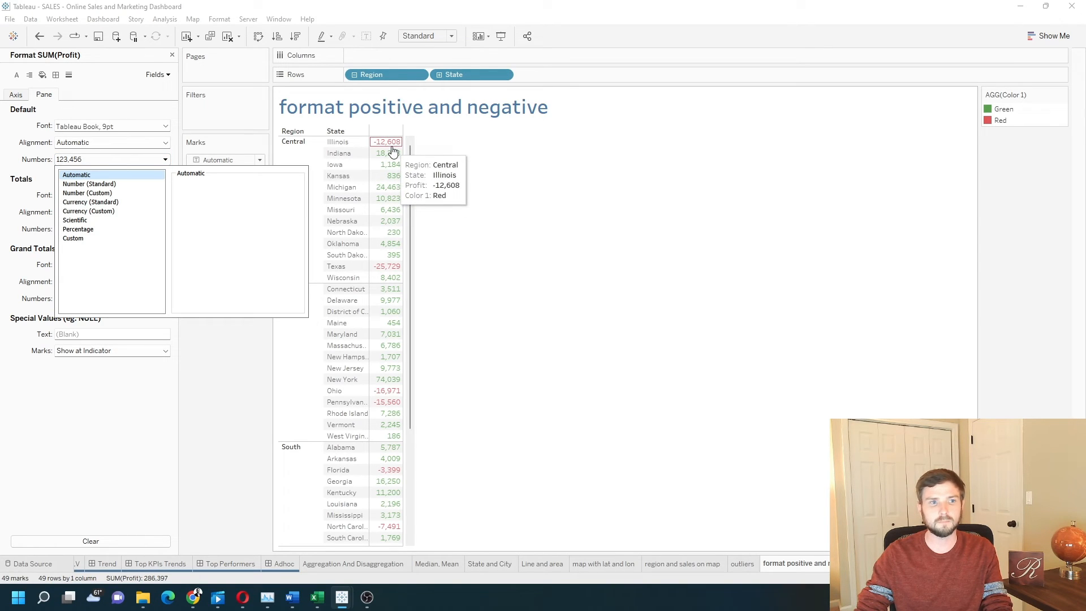
pyautogui.moveTo(87, 193)
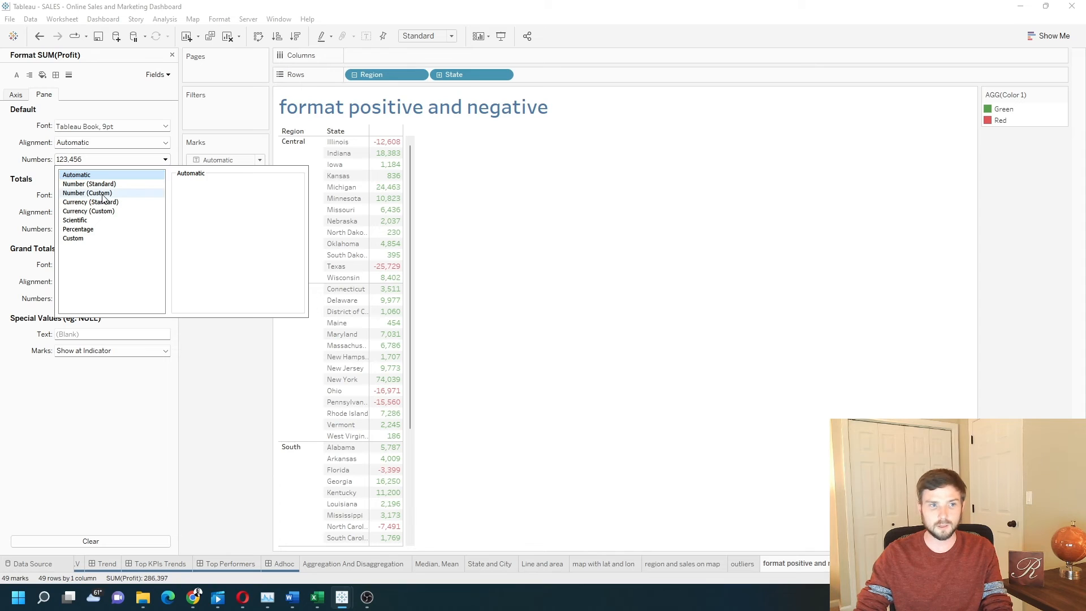
pyautogui.click(87, 192)
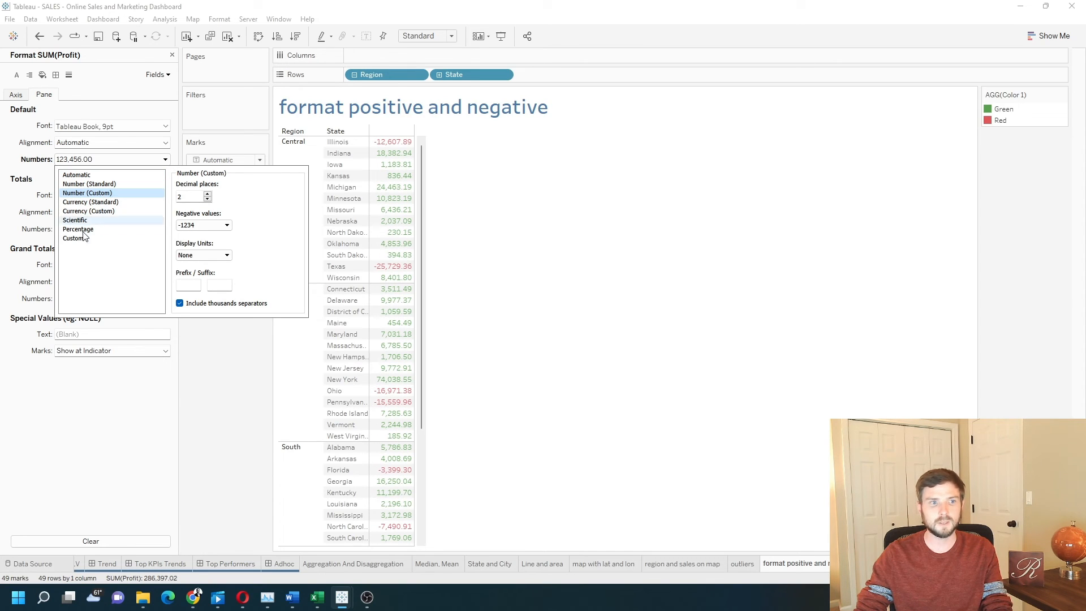
pyautogui.click(72, 237)
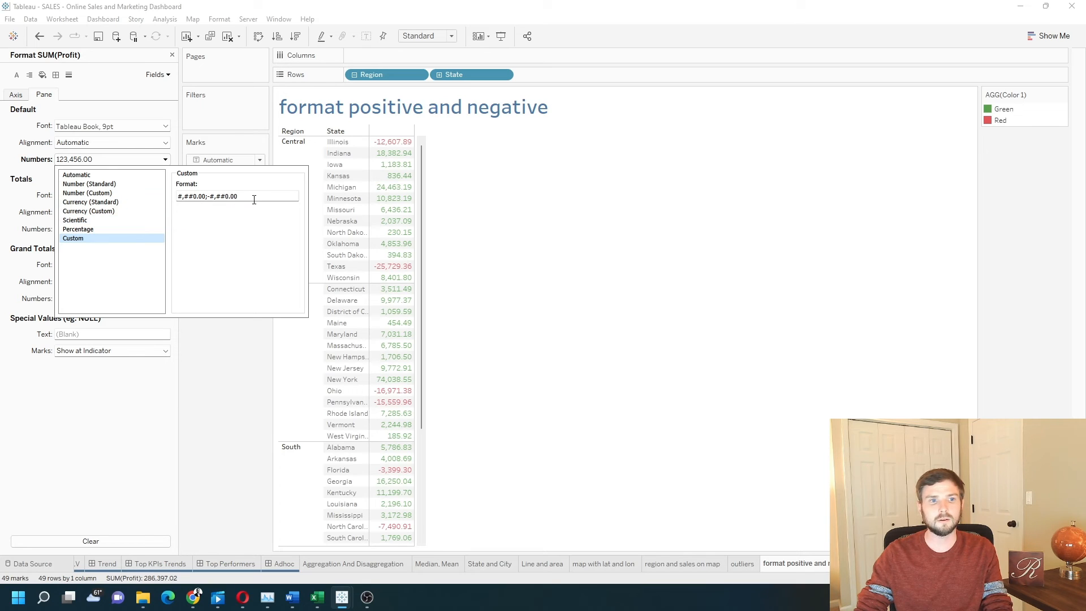
pyautogui.moveTo(250, 209)
pyautogui.write('+')
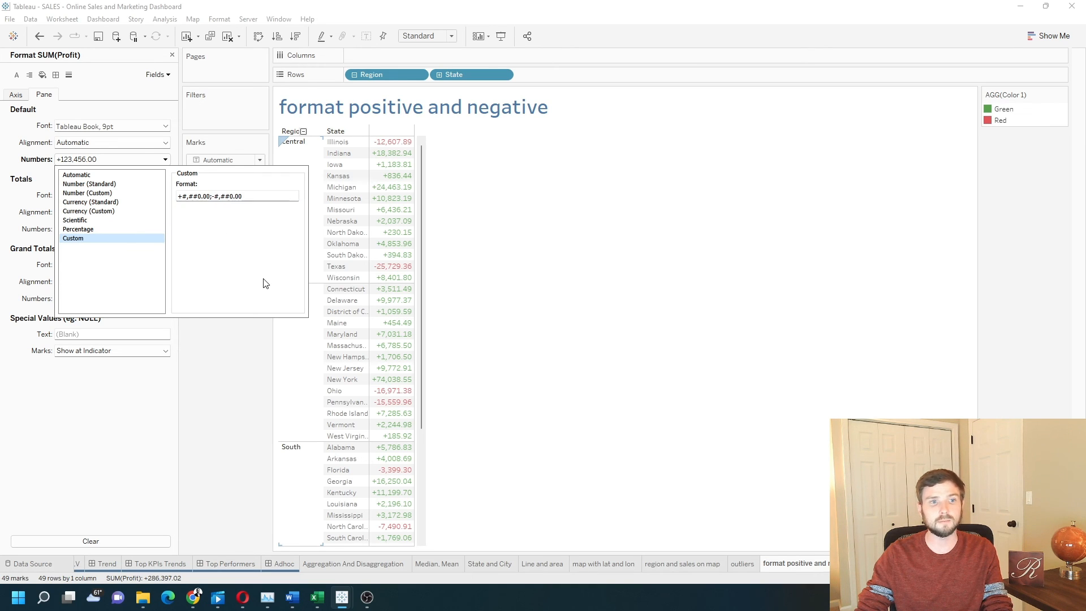
pyautogui.moveTo(202, 376)
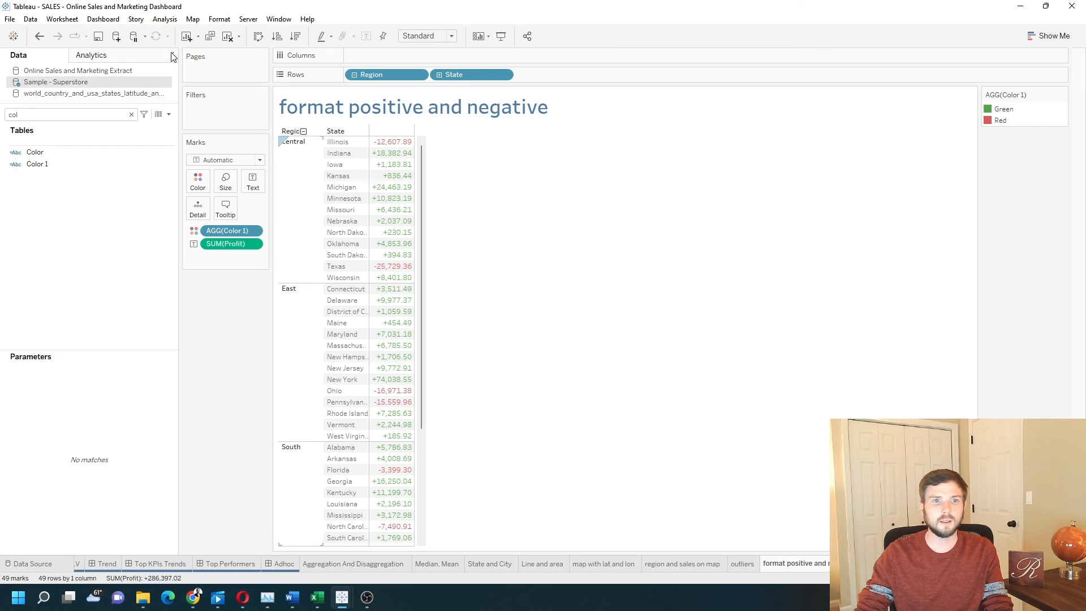
pyautogui.moveTo(392, 142)
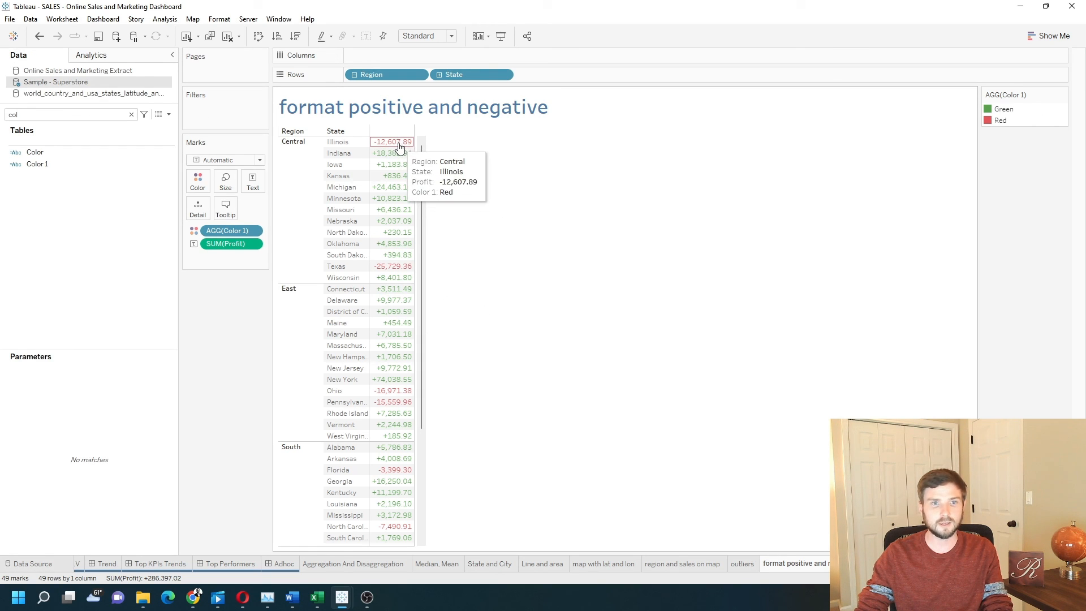
pyautogui.moveTo(392, 152)
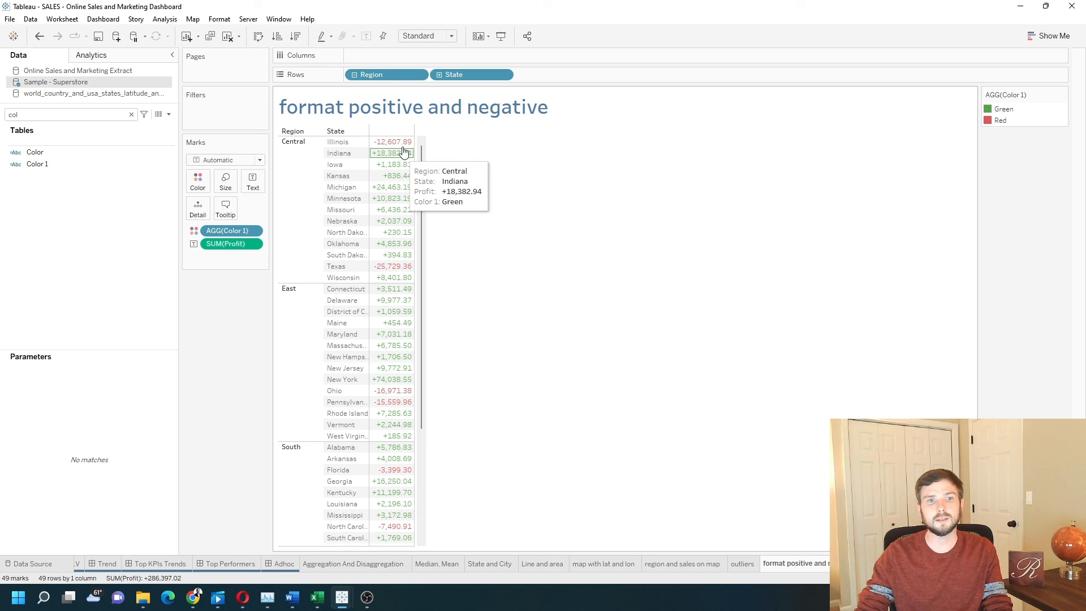
pyautogui.moveTo(403, 153)
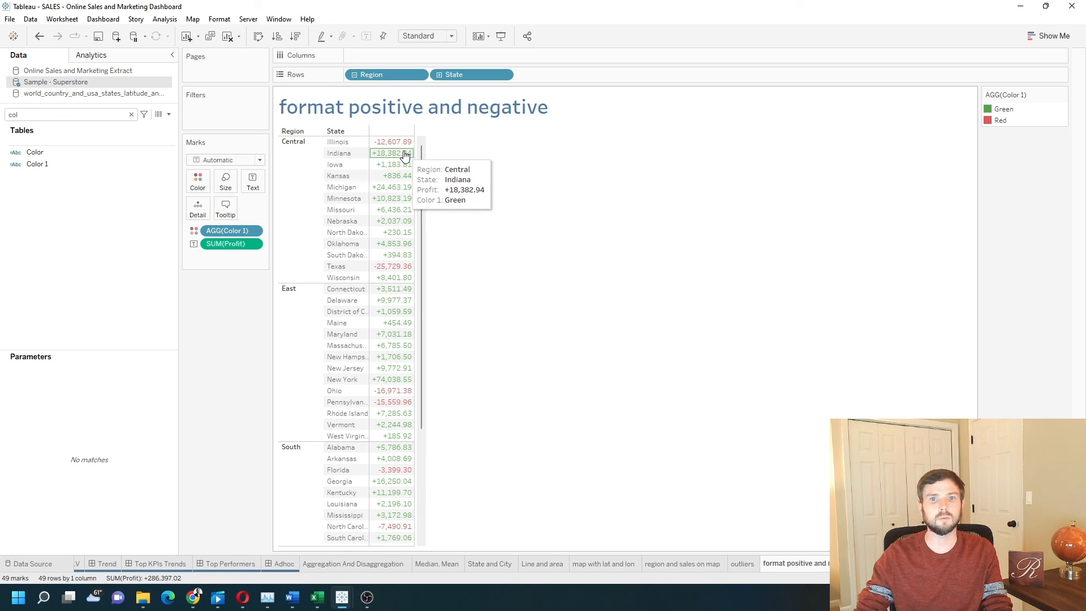